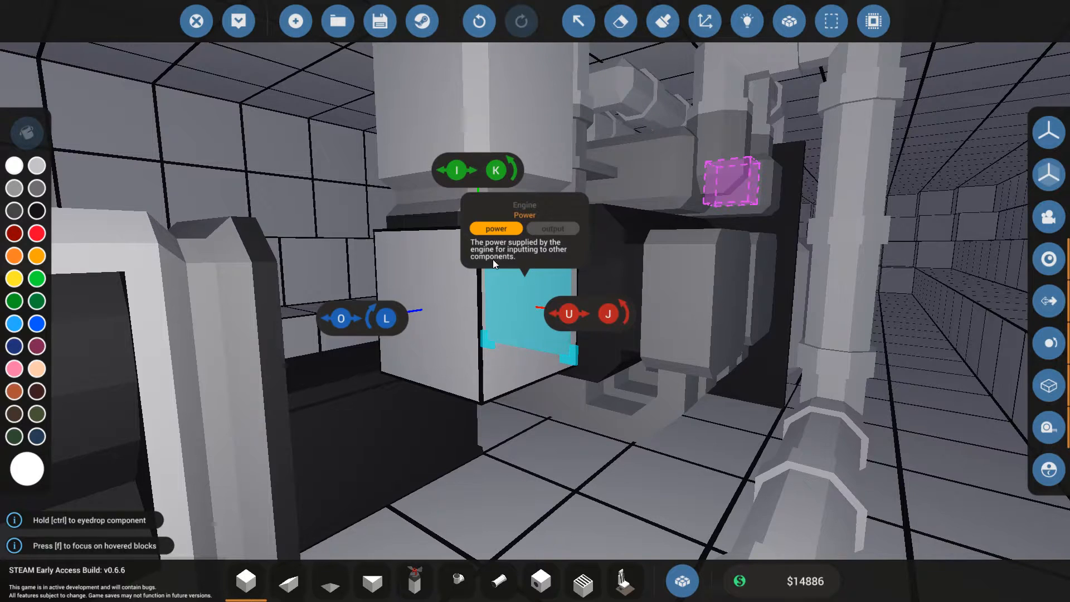
mouse_move(520, 287)
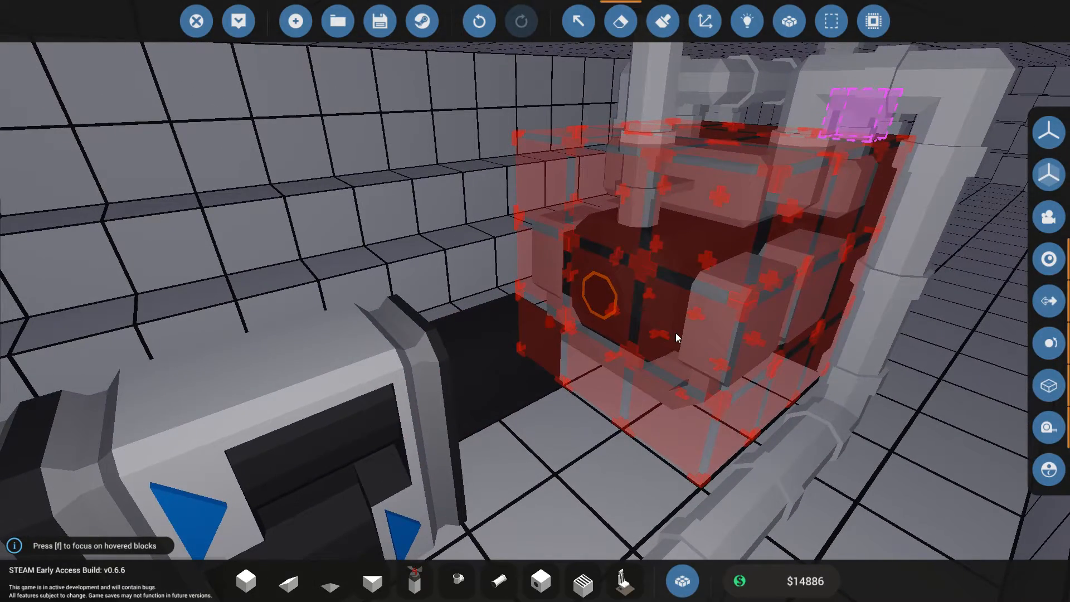
Step: Search the component inventory for pipe and generator parts and select the Small Generator
left_click(660, 21)
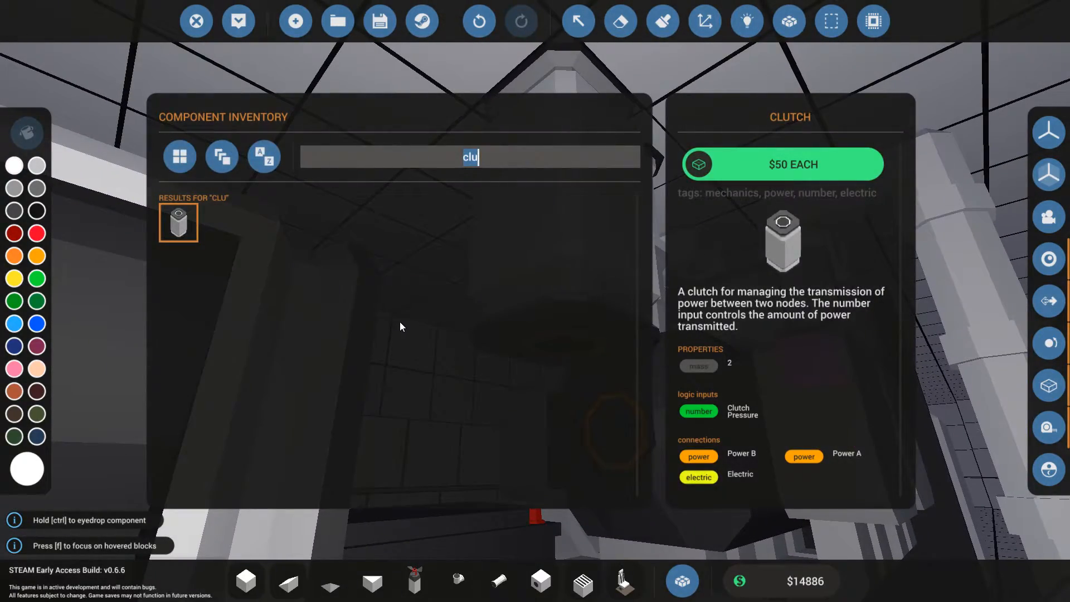
type("pipe")
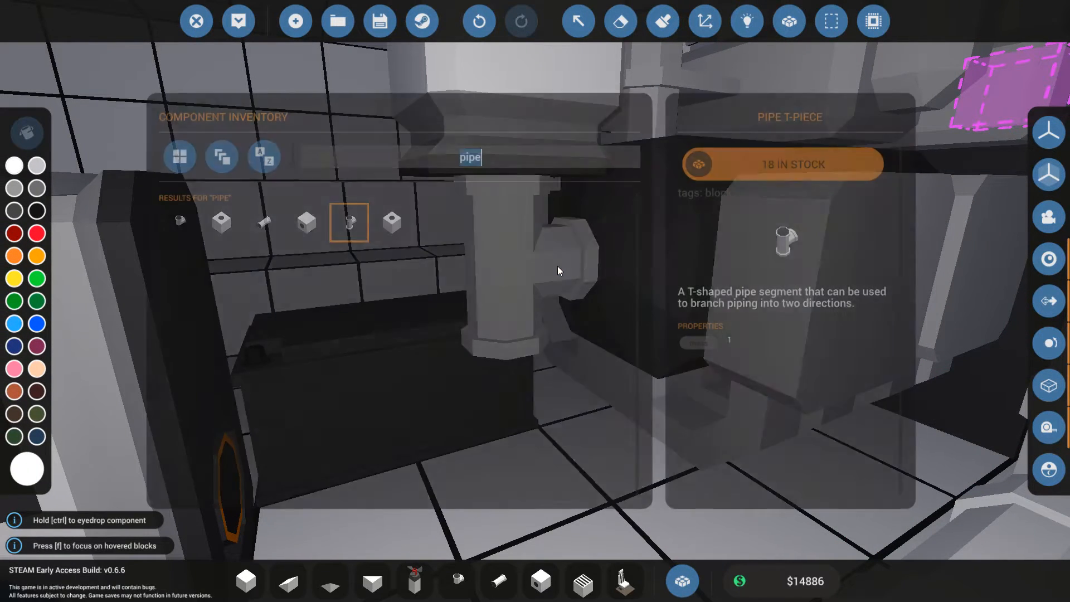
type("gene")
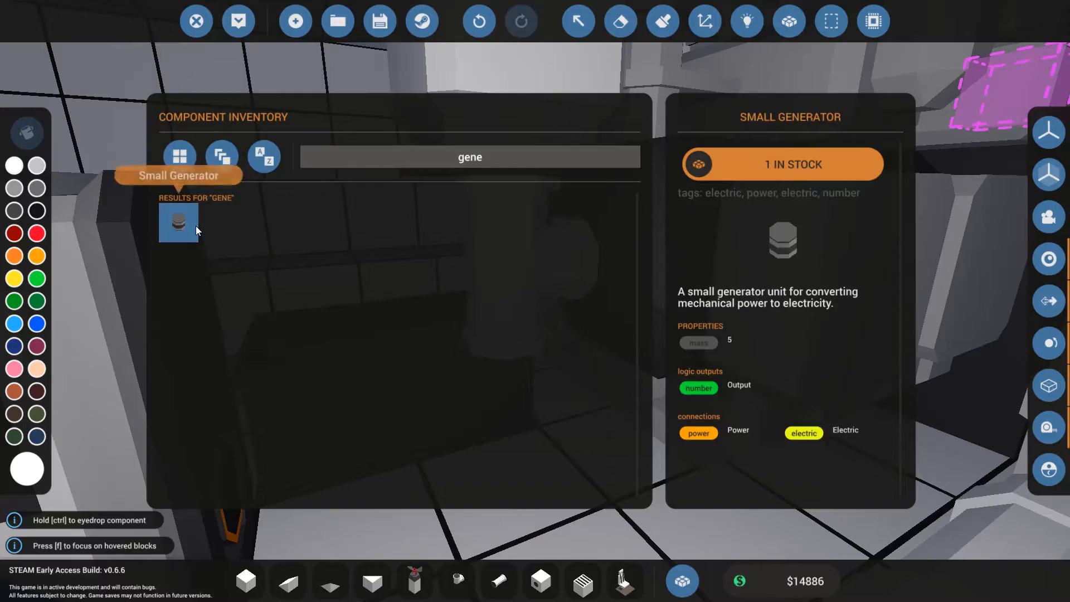
left_click(178, 224)
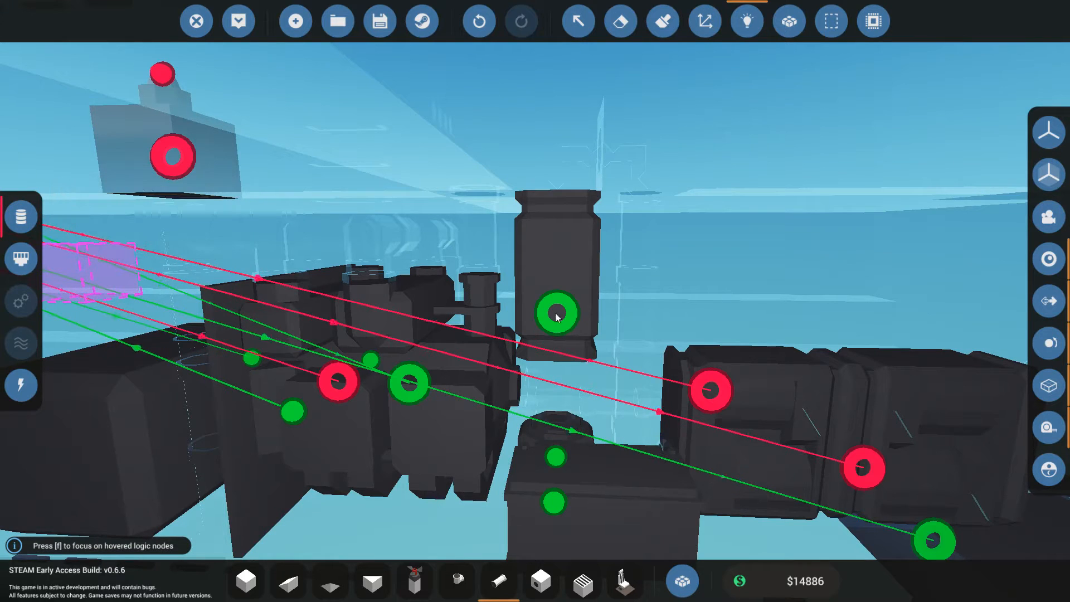
mouse_move(556, 315)
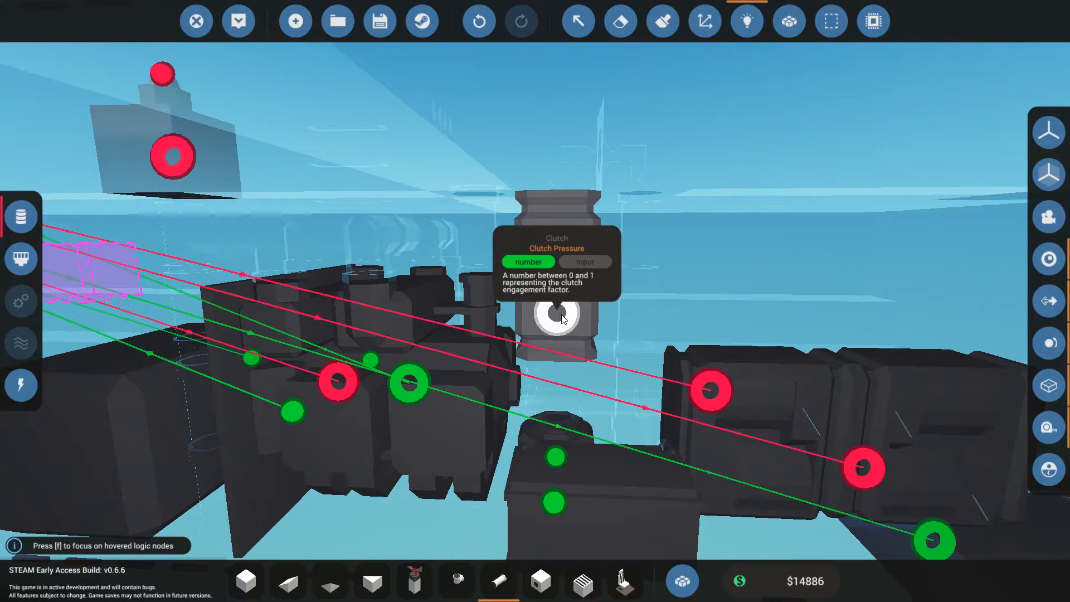
mouse_move(534, 161)
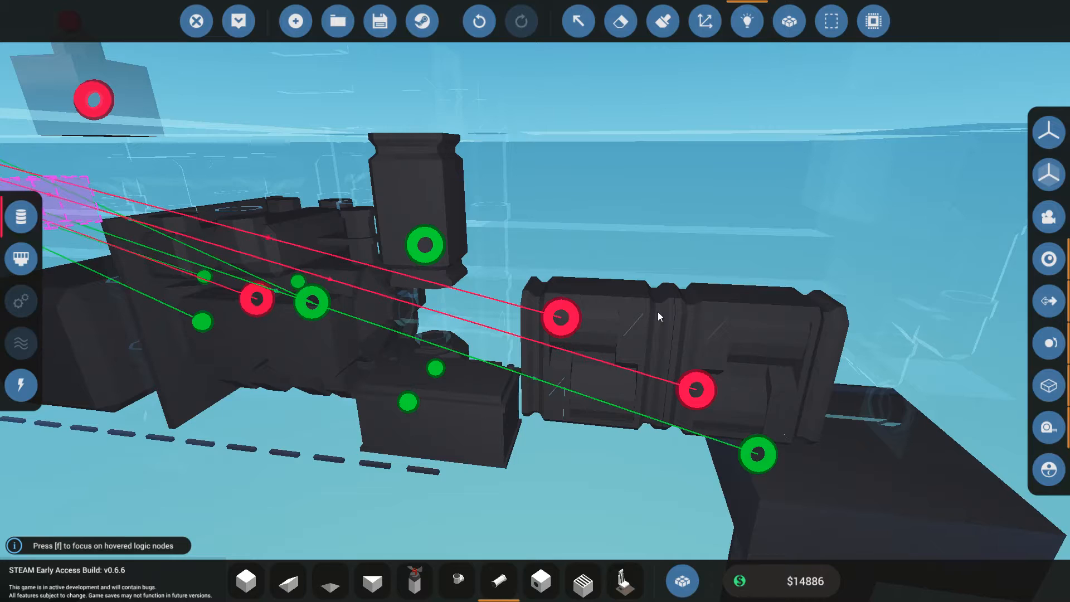
mouse_move(745, 21)
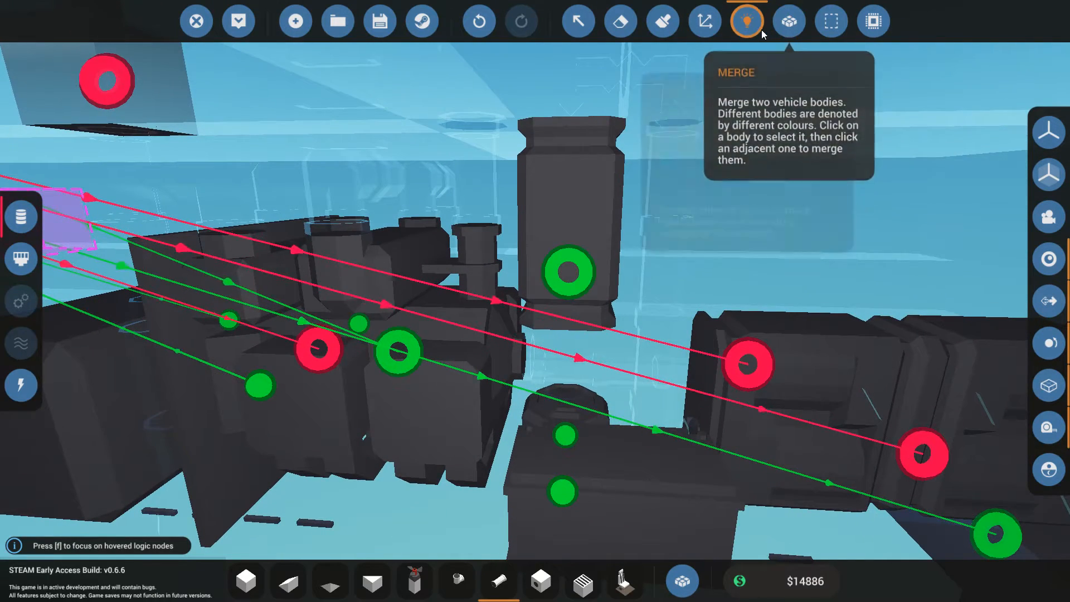
mouse_move(568, 273)
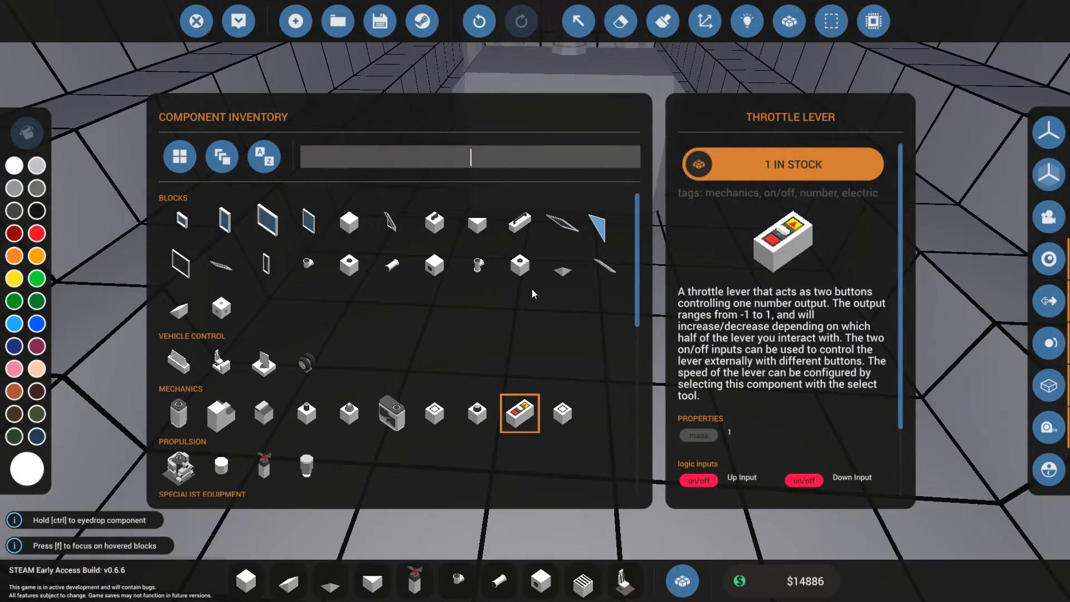
Step: Search the inventory for 'swi' to find the Numerical Switchbox
type("swi")
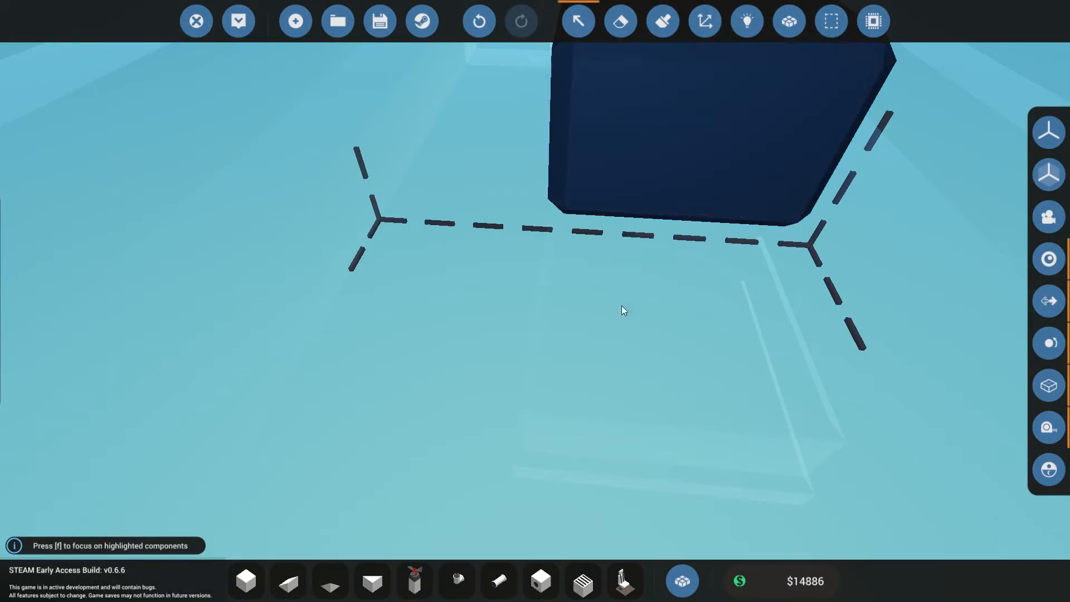
Step: Place the numerical switchbox and start a link from its First Value input
left_click(747, 21)
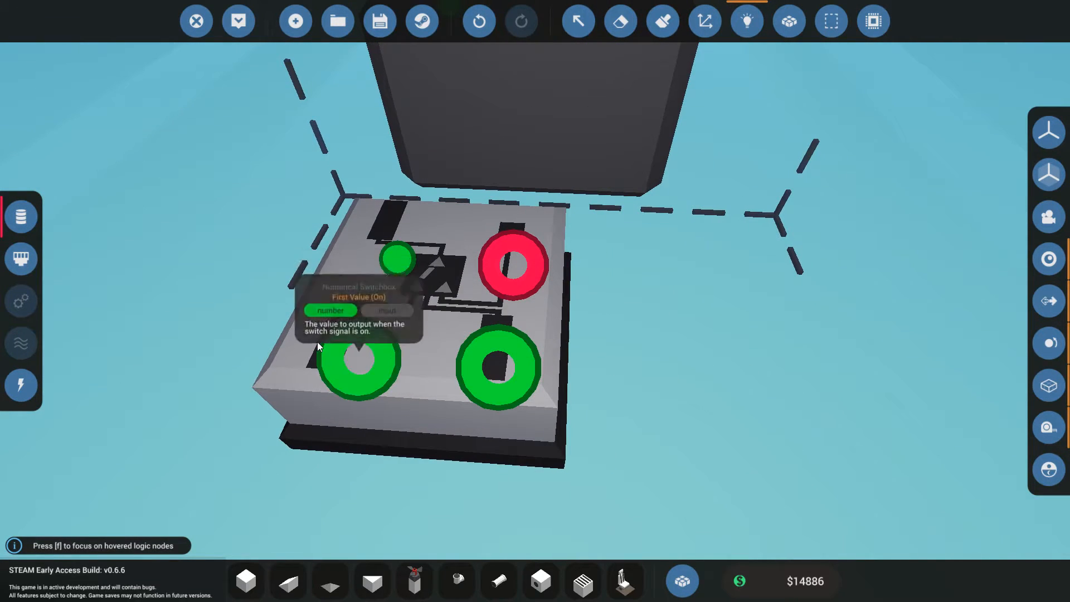
left_click(358, 367)
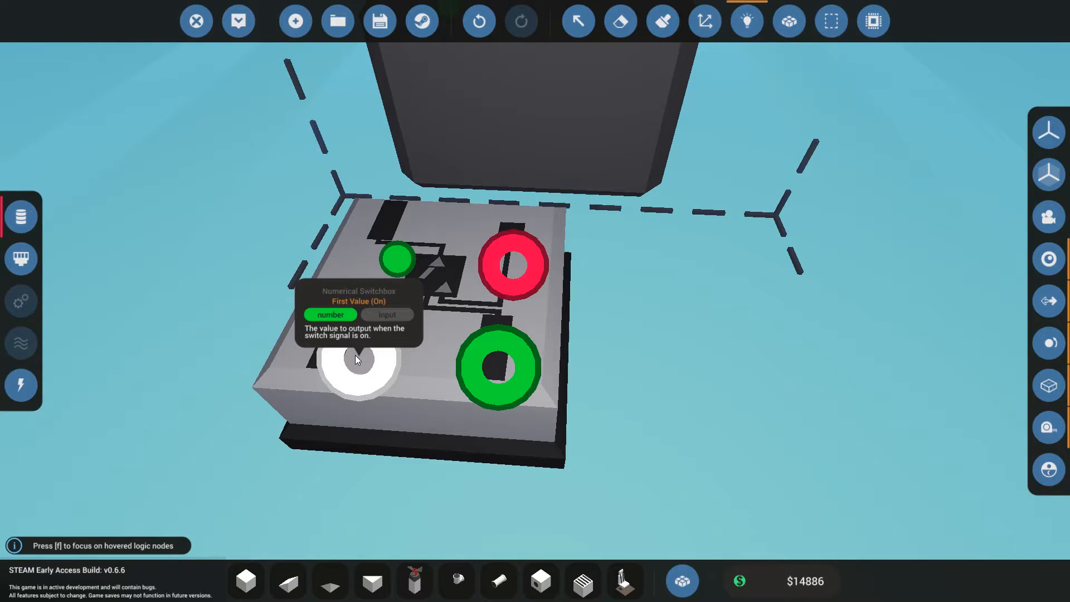
mouse_move(392, 362)
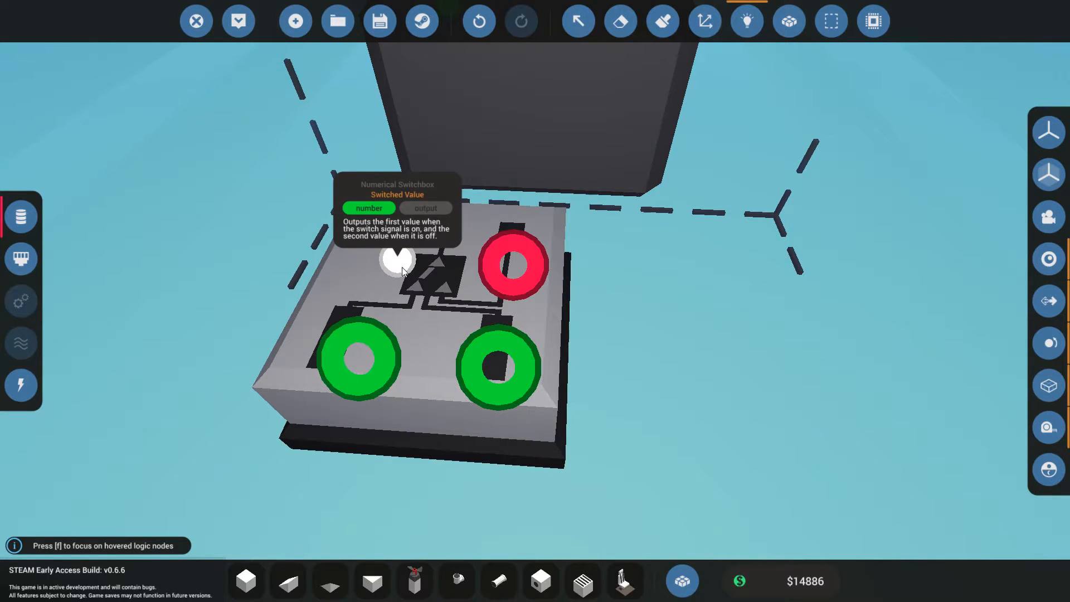
mouse_move(358, 368)
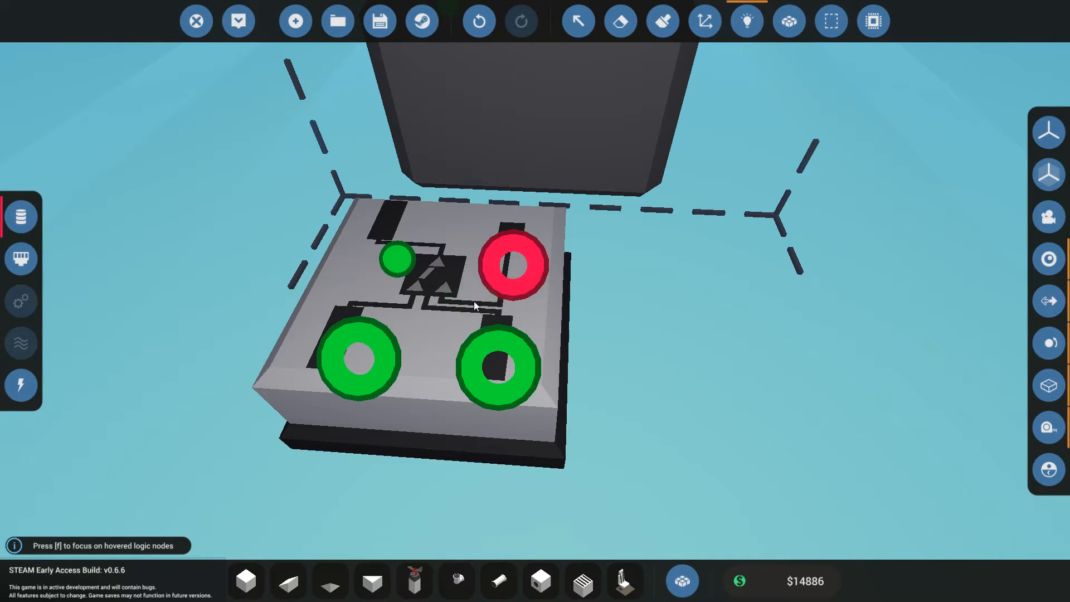
mouse_move(513, 265)
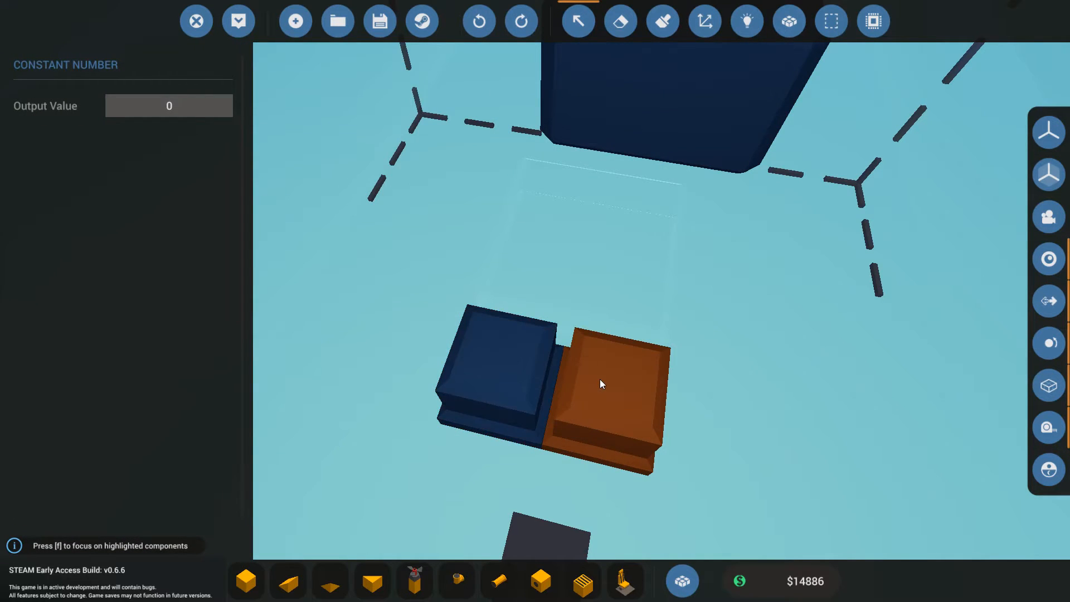
mouse_move(636, 382)
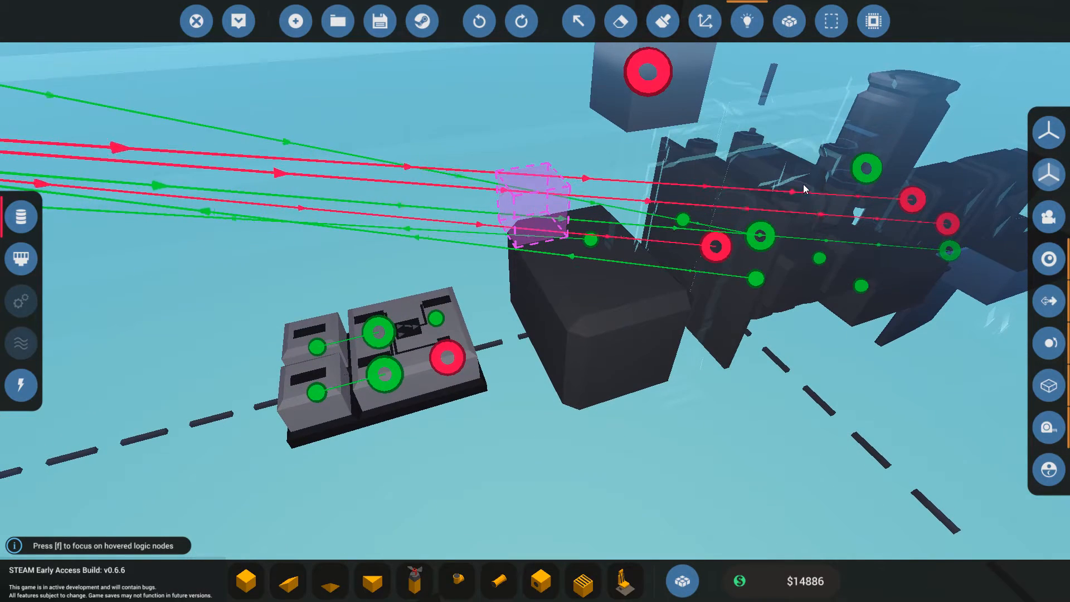
mouse_move(859, 287)
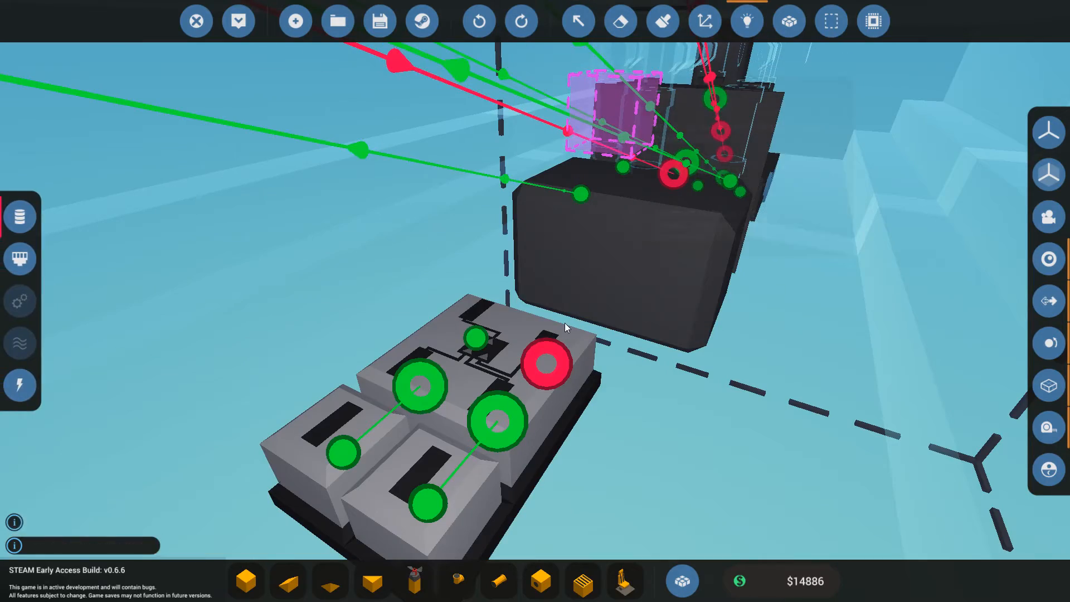
mouse_move(476, 340)
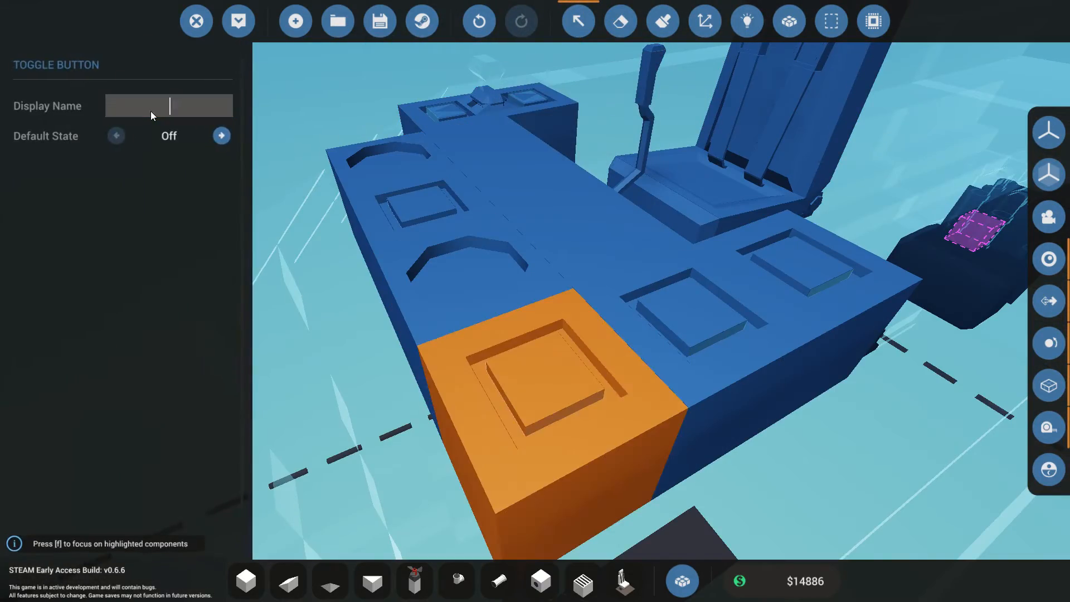
Step: Name the toggle button 'Clutch' and adjust the parts near the switchbox
type("Clutch")
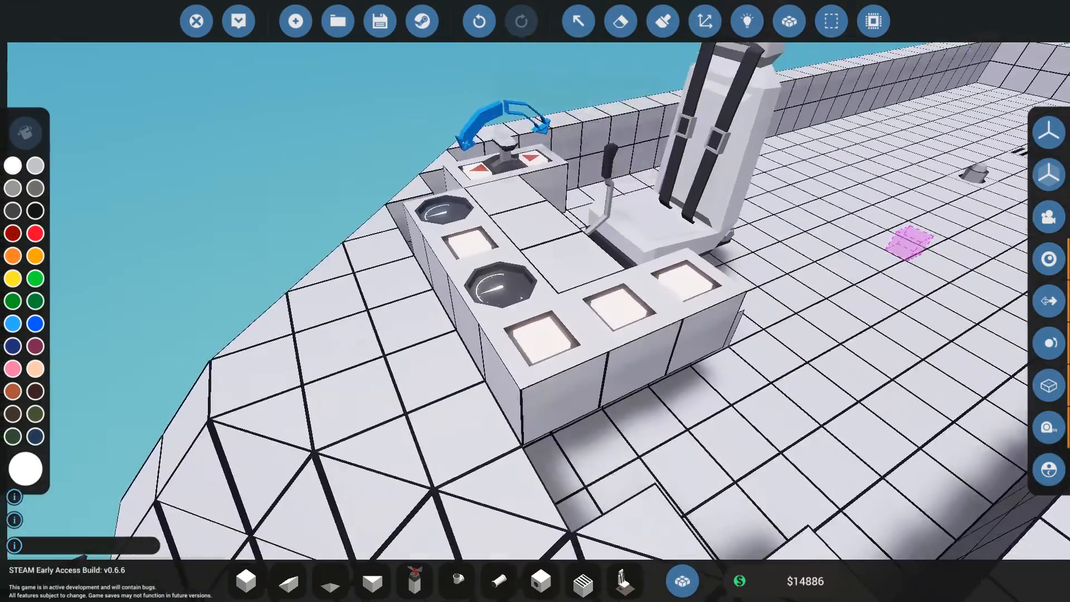
left_click(478, 273)
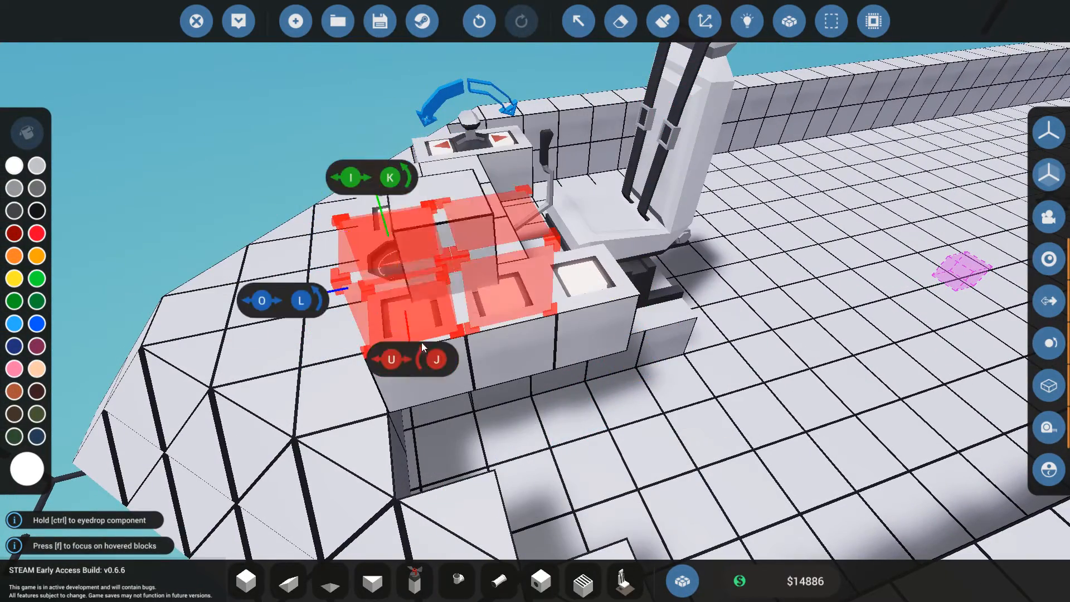
left_click(577, 21)
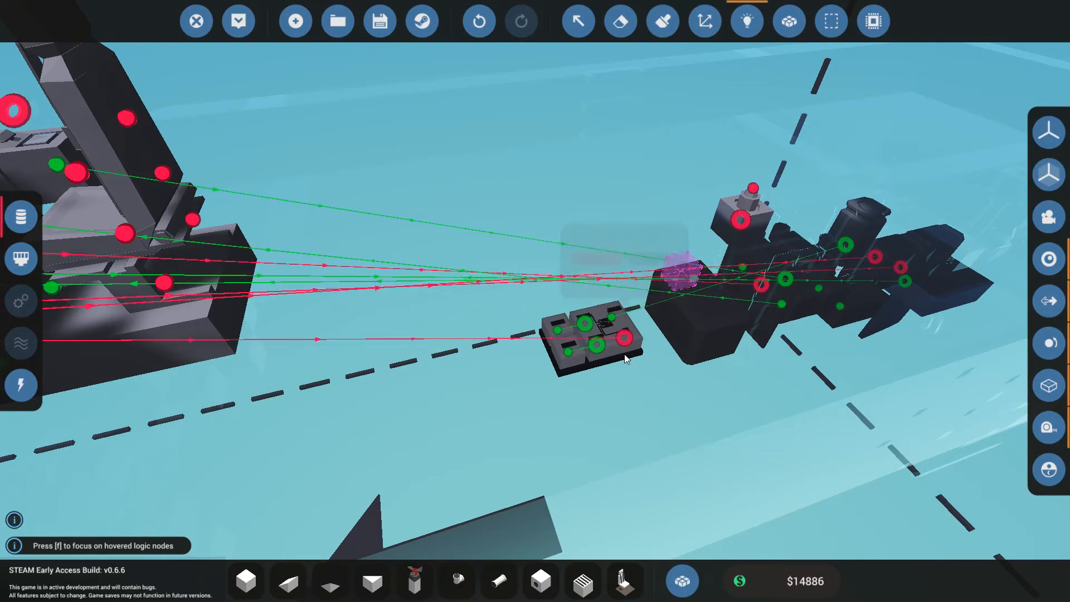
left_click(577, 21)
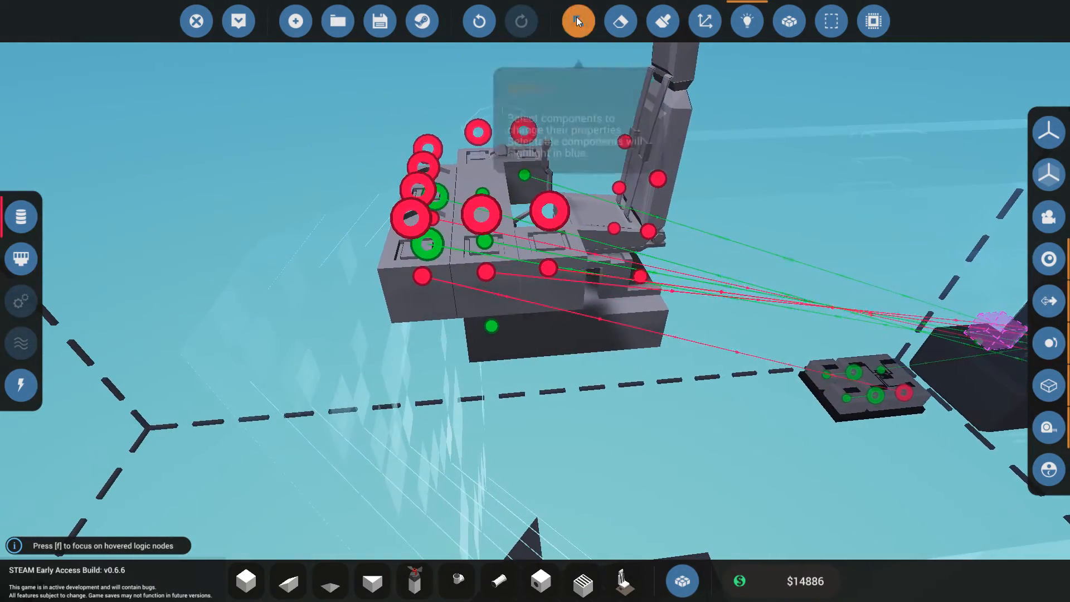
left_click(577, 20)
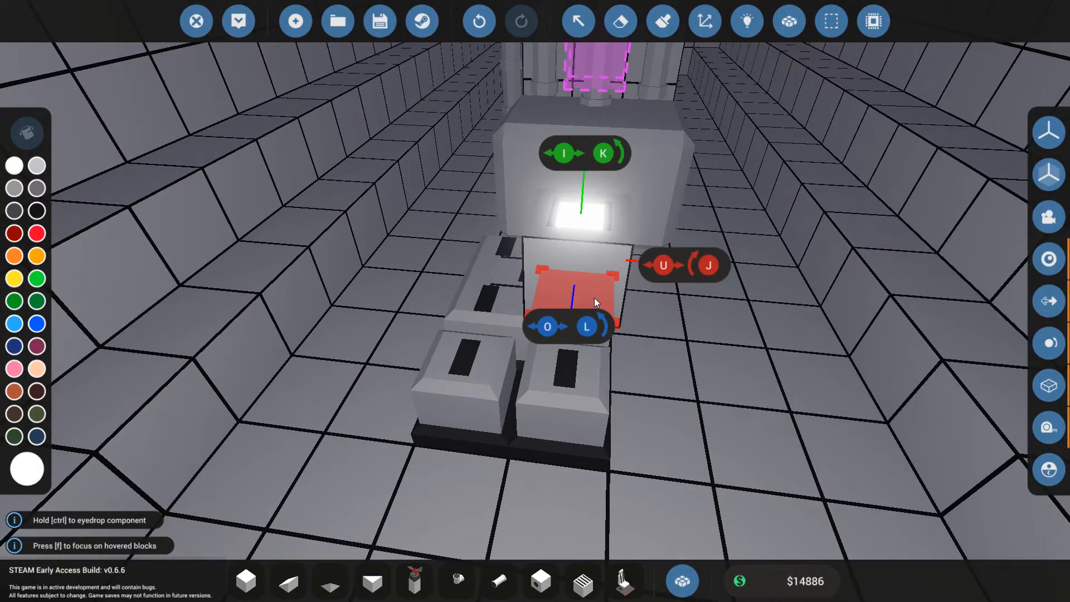
mouse_move(705, 20)
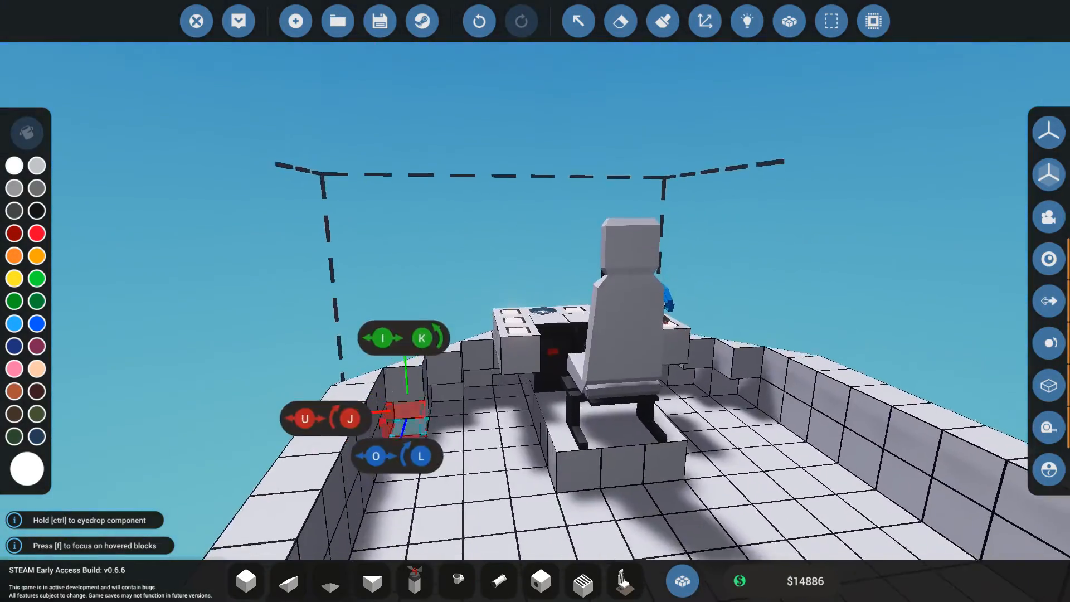
Step: Switch to the Logic tool to check the boat's wiring connections
left_click(746, 21)
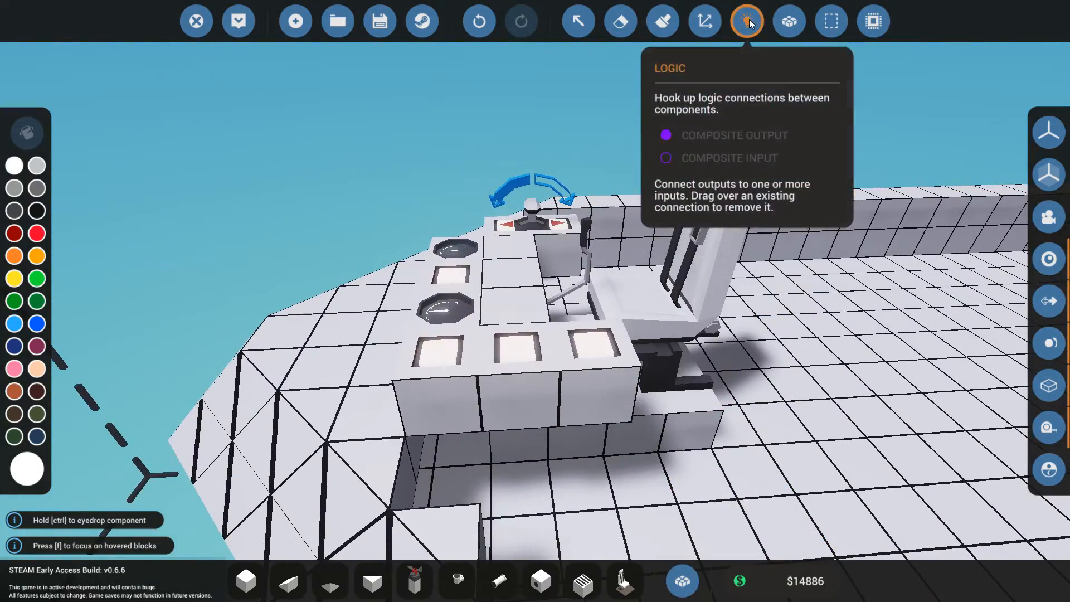
left_click(745, 21)
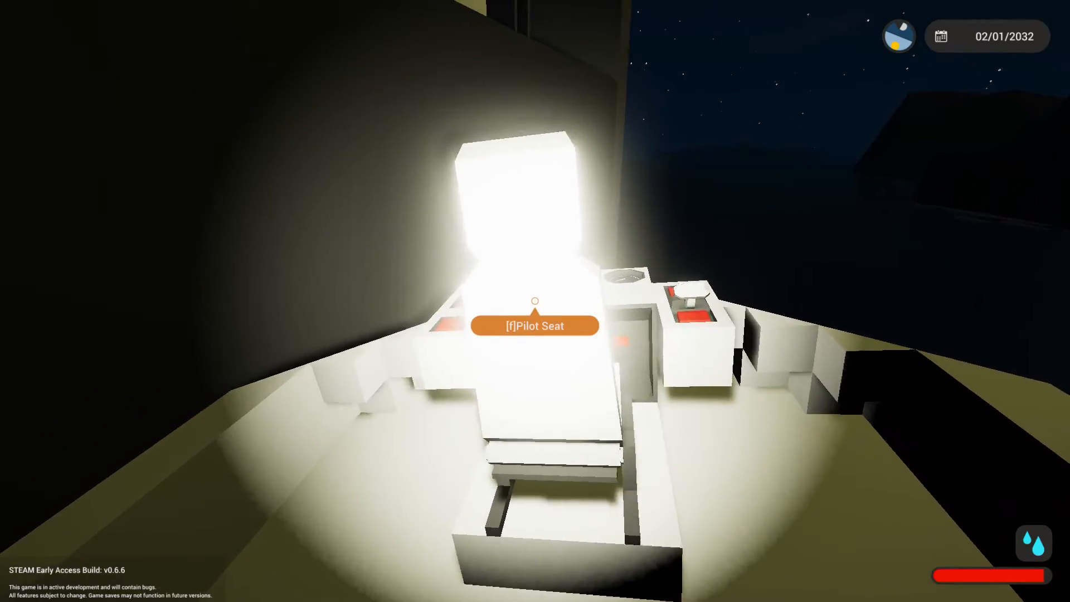
Step: Take the boat's pilot seat
key("f")
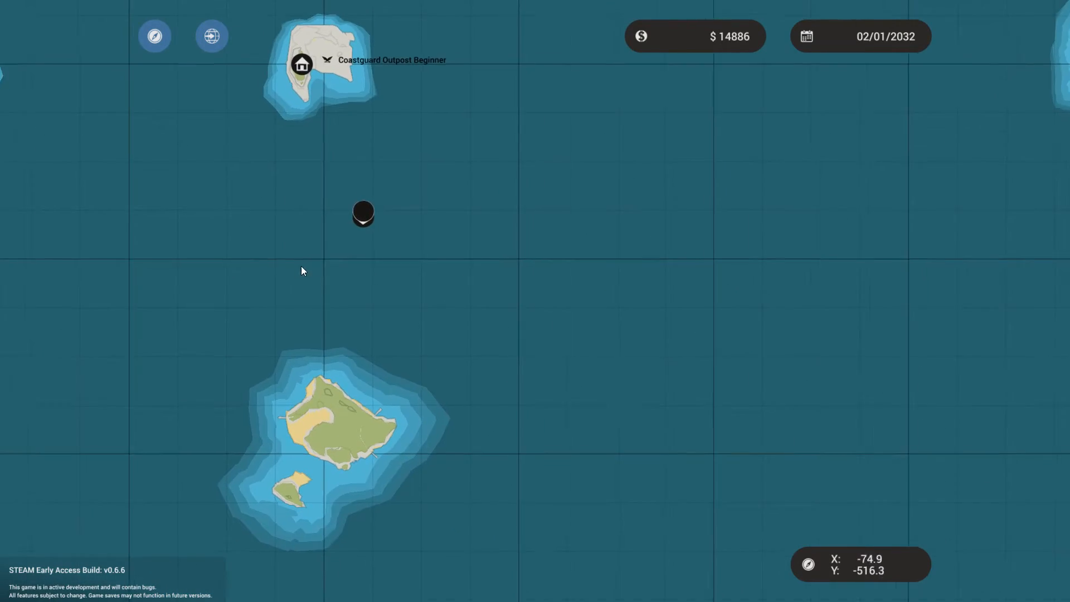
Step: Set a map waypoint beside the island south of the boat
right_click(593, 419)
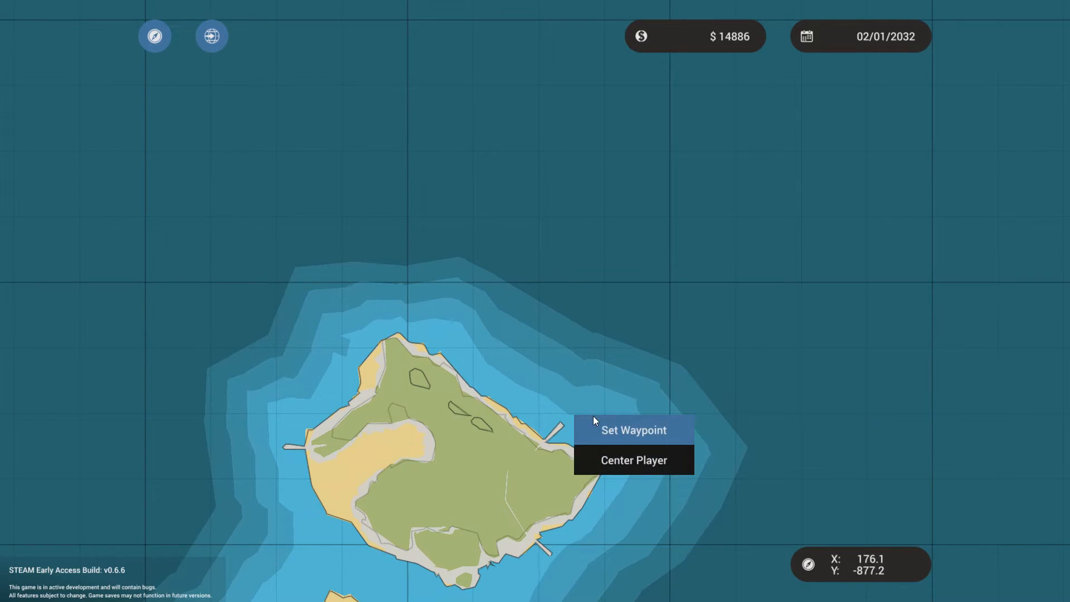
left_click(632, 430)
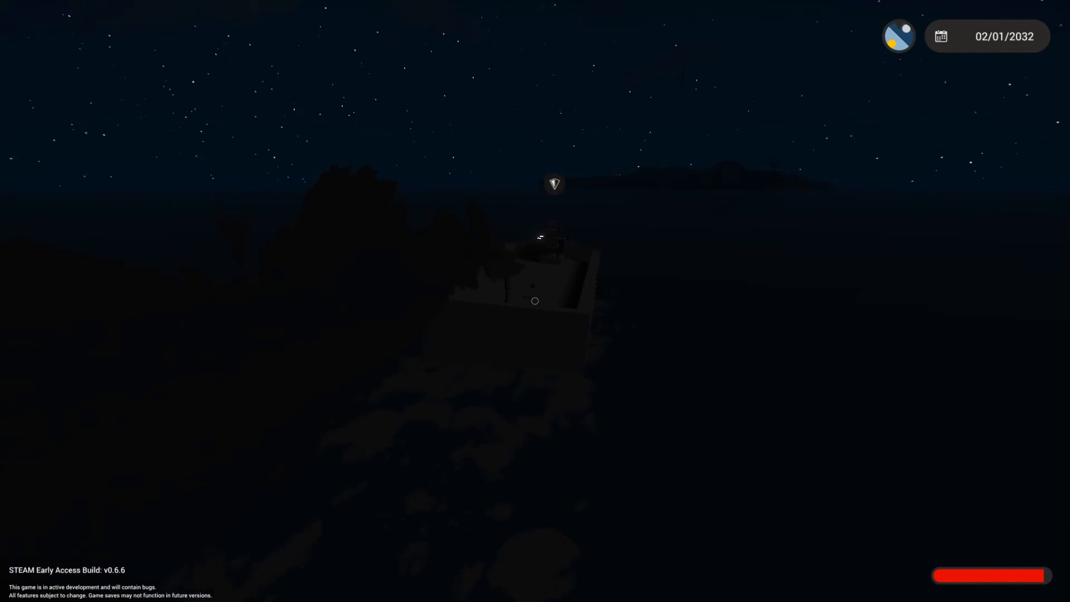